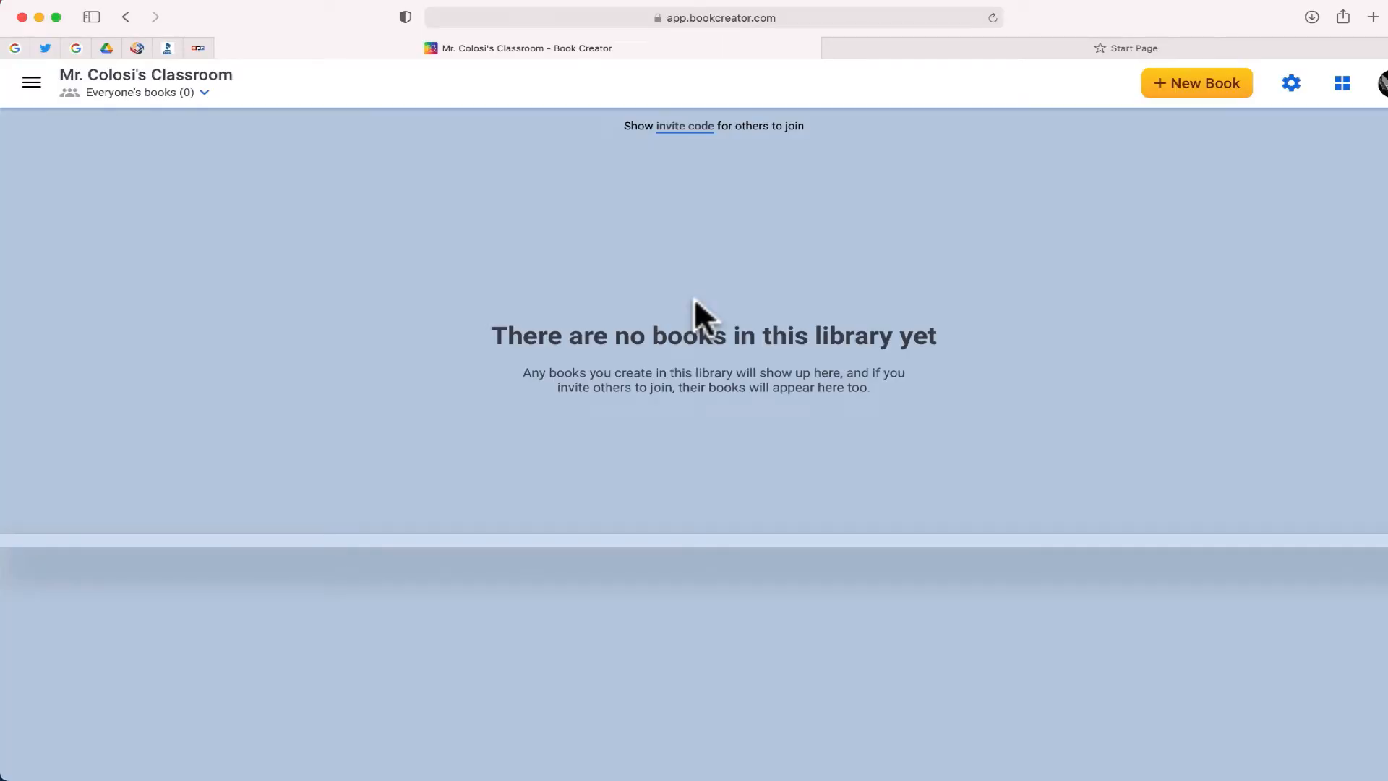
pyautogui.moveTo(703, 303)
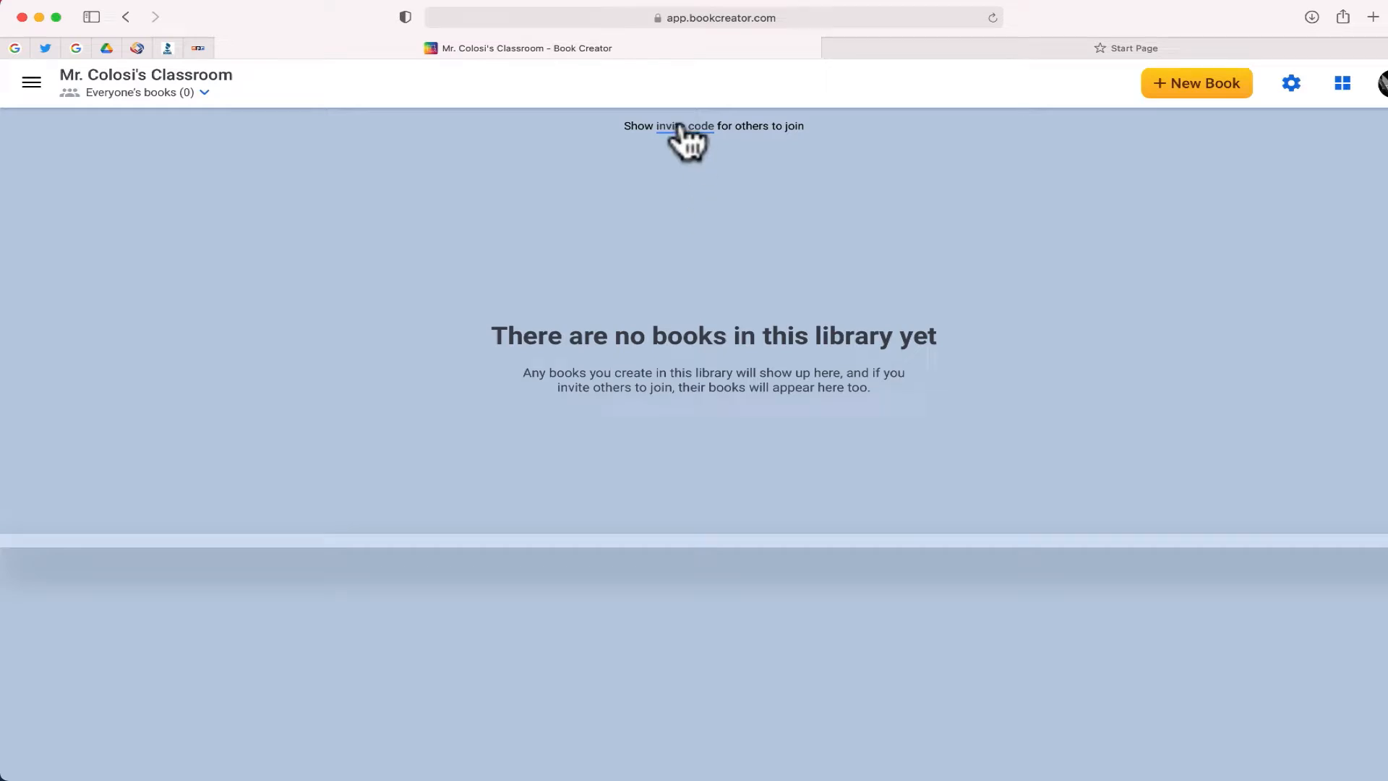
# View the library's invite code, then switch to the student's list of libraries.
pyautogui.click(689, 125)
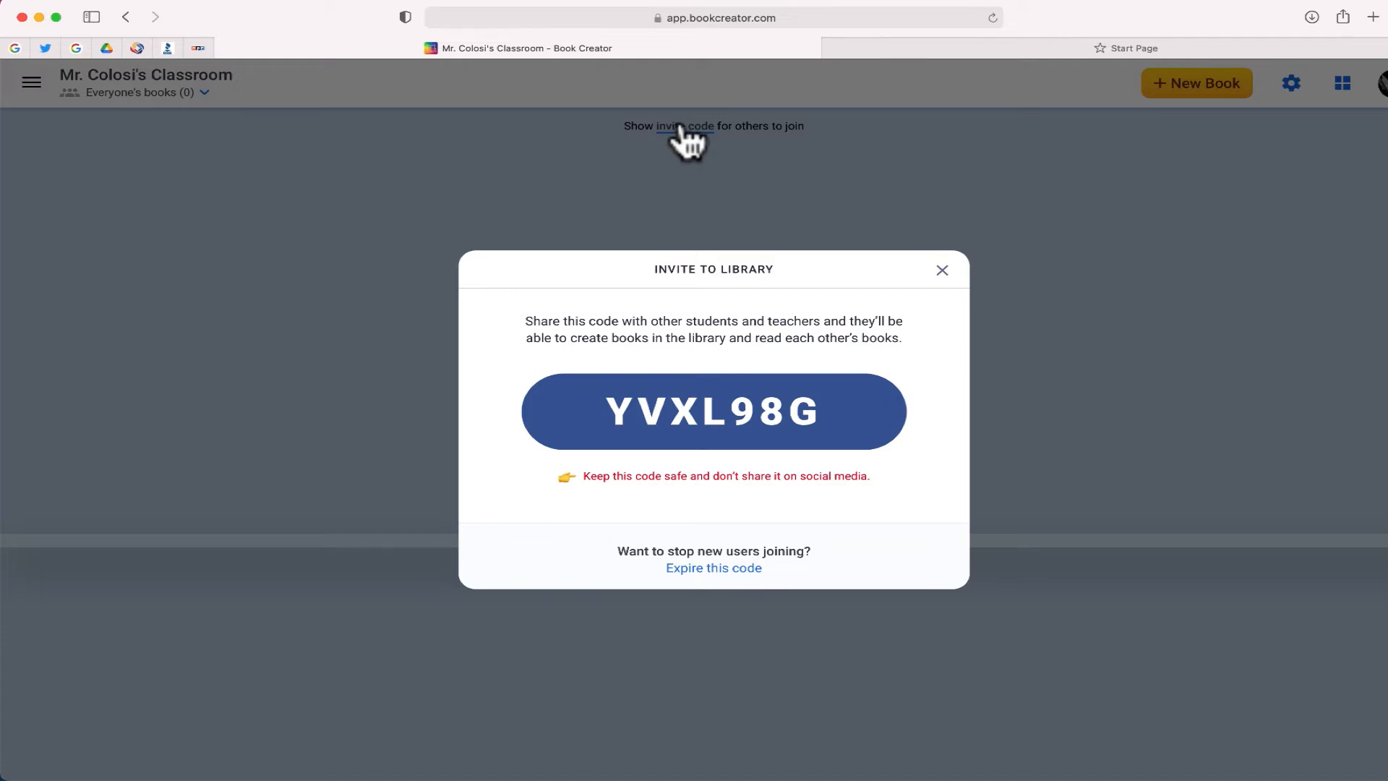
pyautogui.click(941, 270)
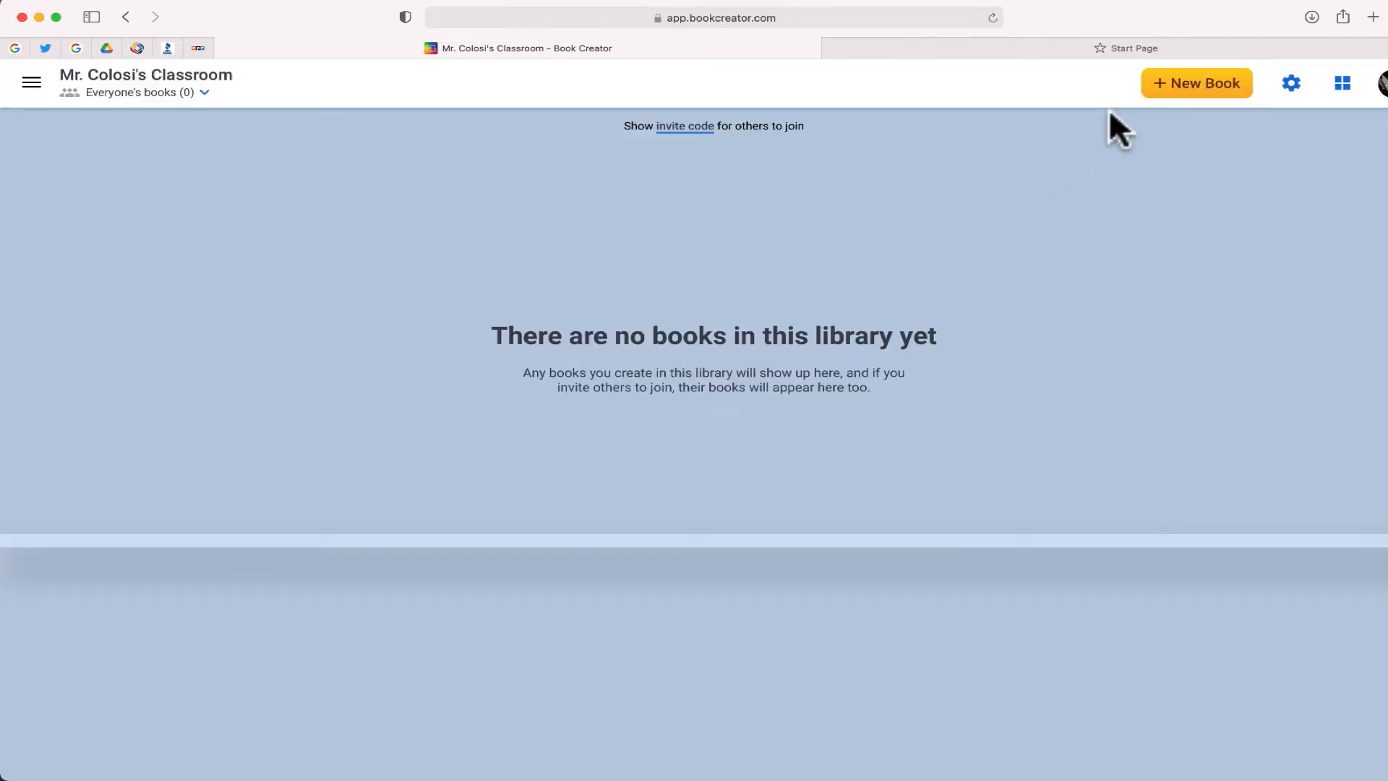
pyautogui.moveTo(1185, 99)
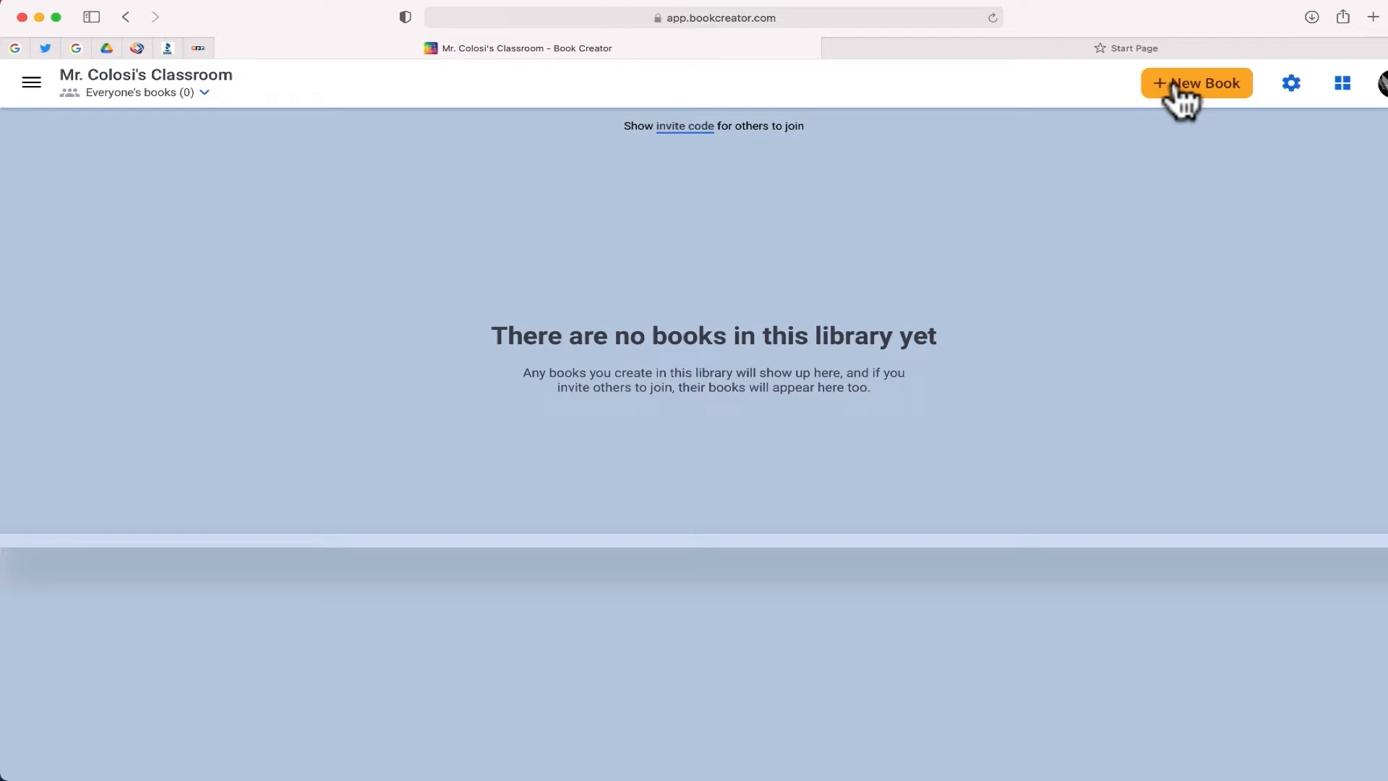
pyautogui.click(683, 126)
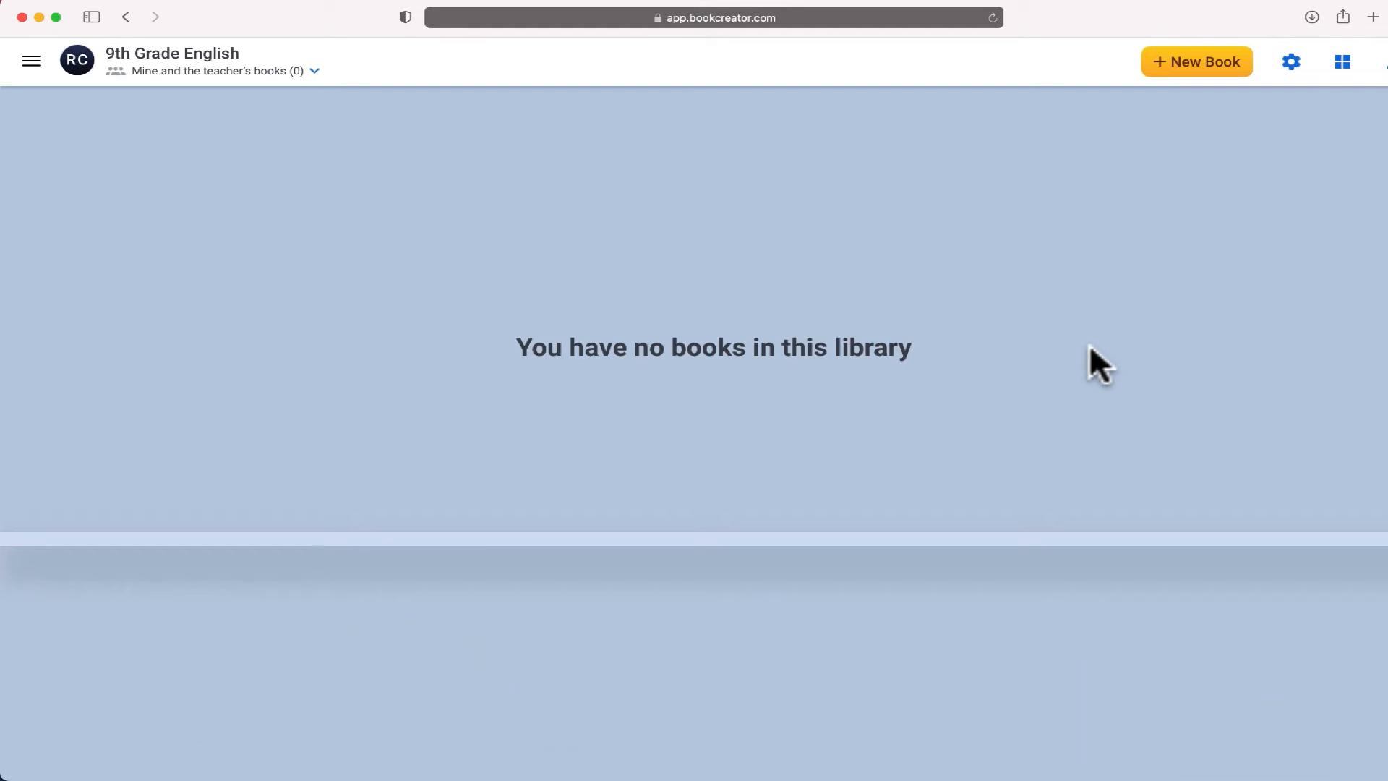
pyautogui.moveTo(215, 18)
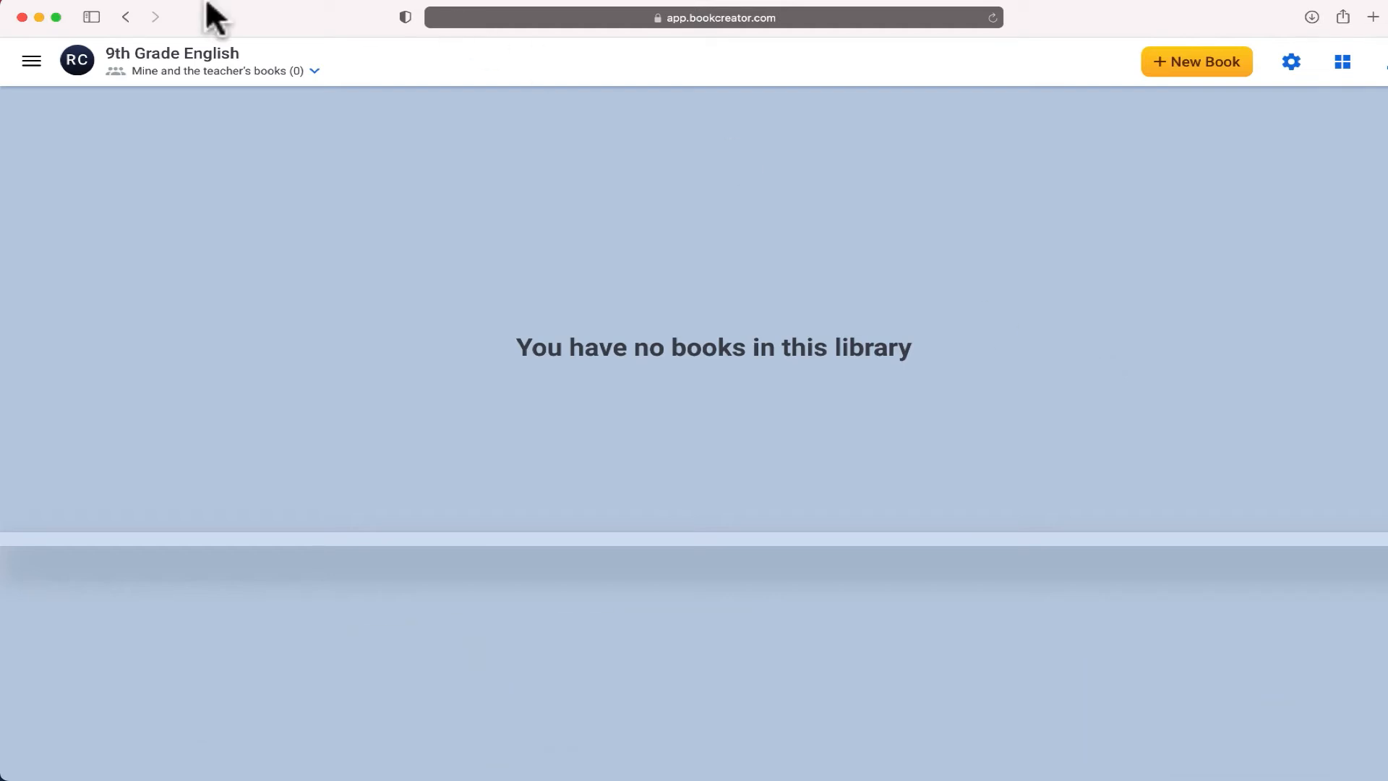
pyautogui.click(30, 61)
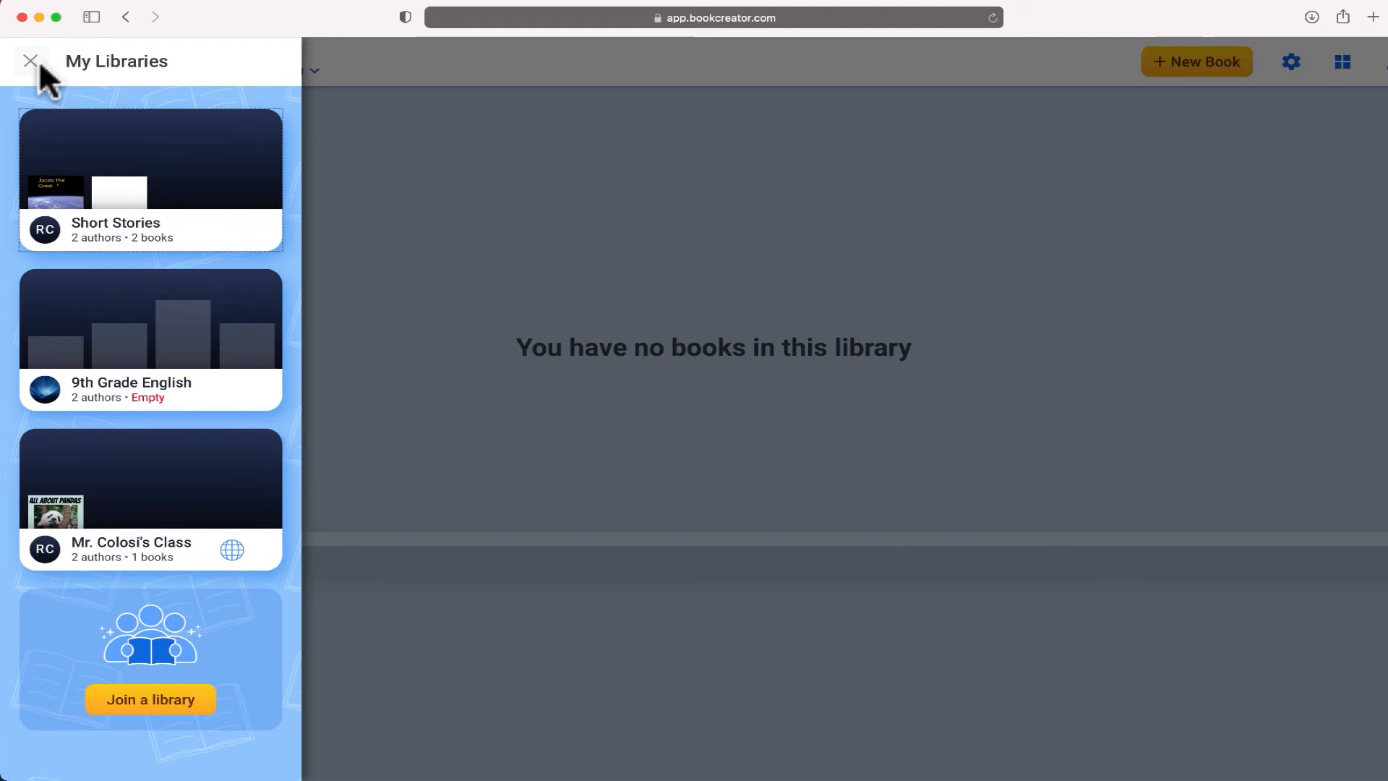
pyautogui.moveTo(132, 266)
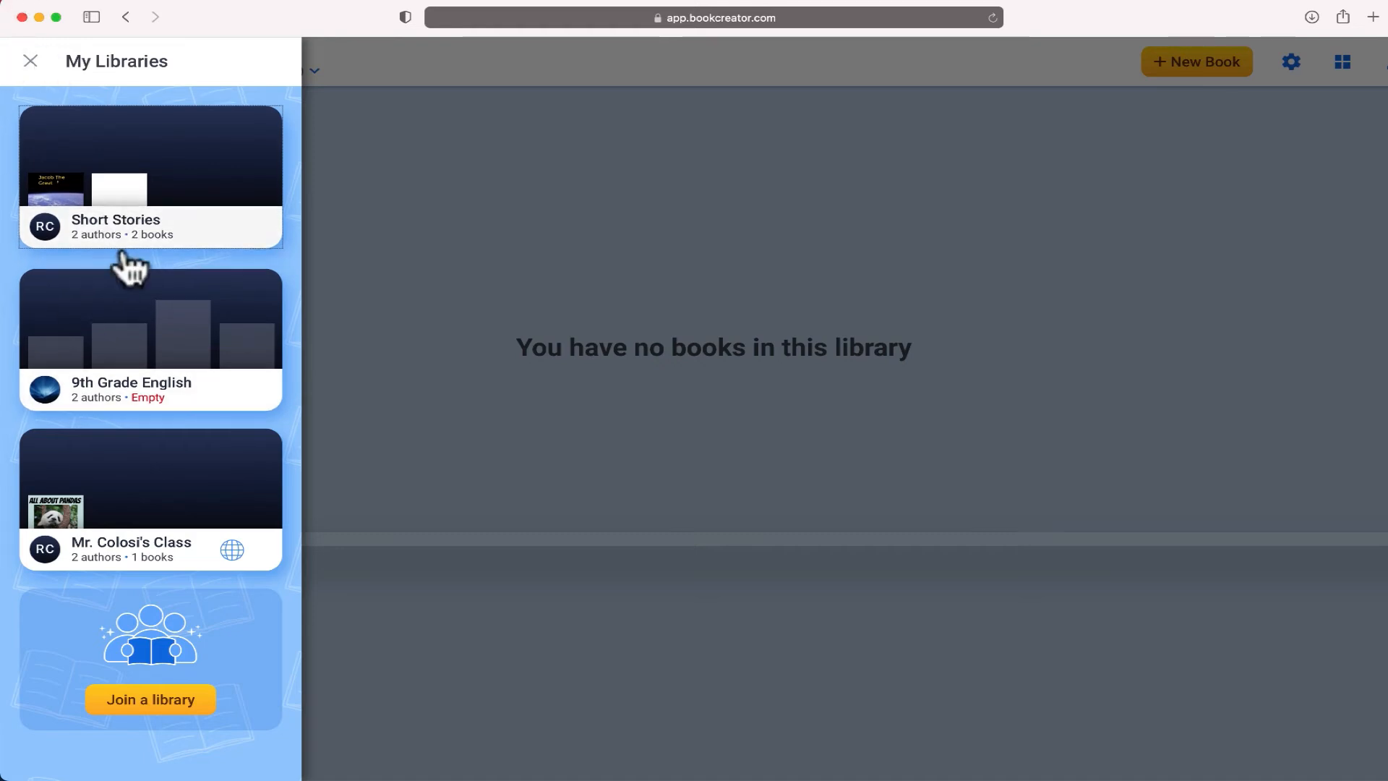
pyautogui.moveTo(182, 400)
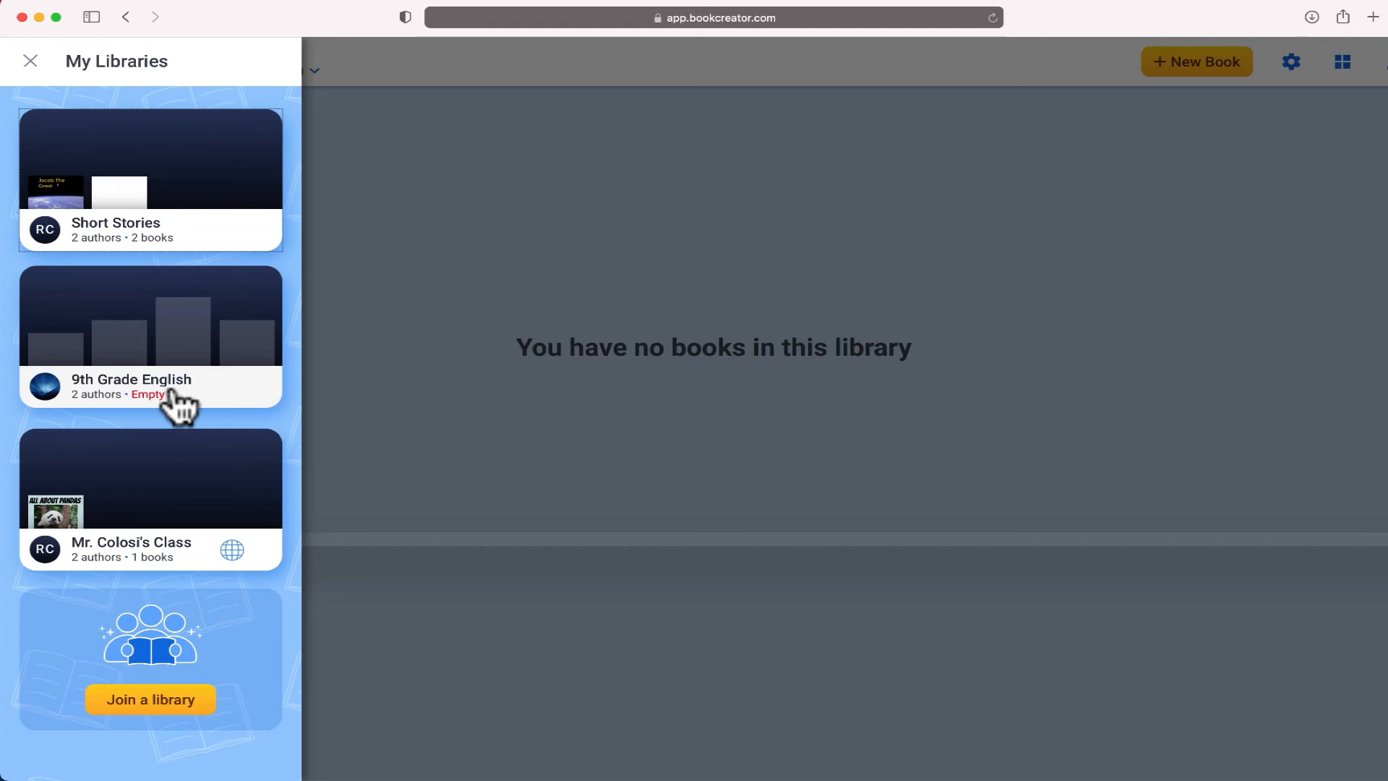
pyautogui.moveTo(92, 542)
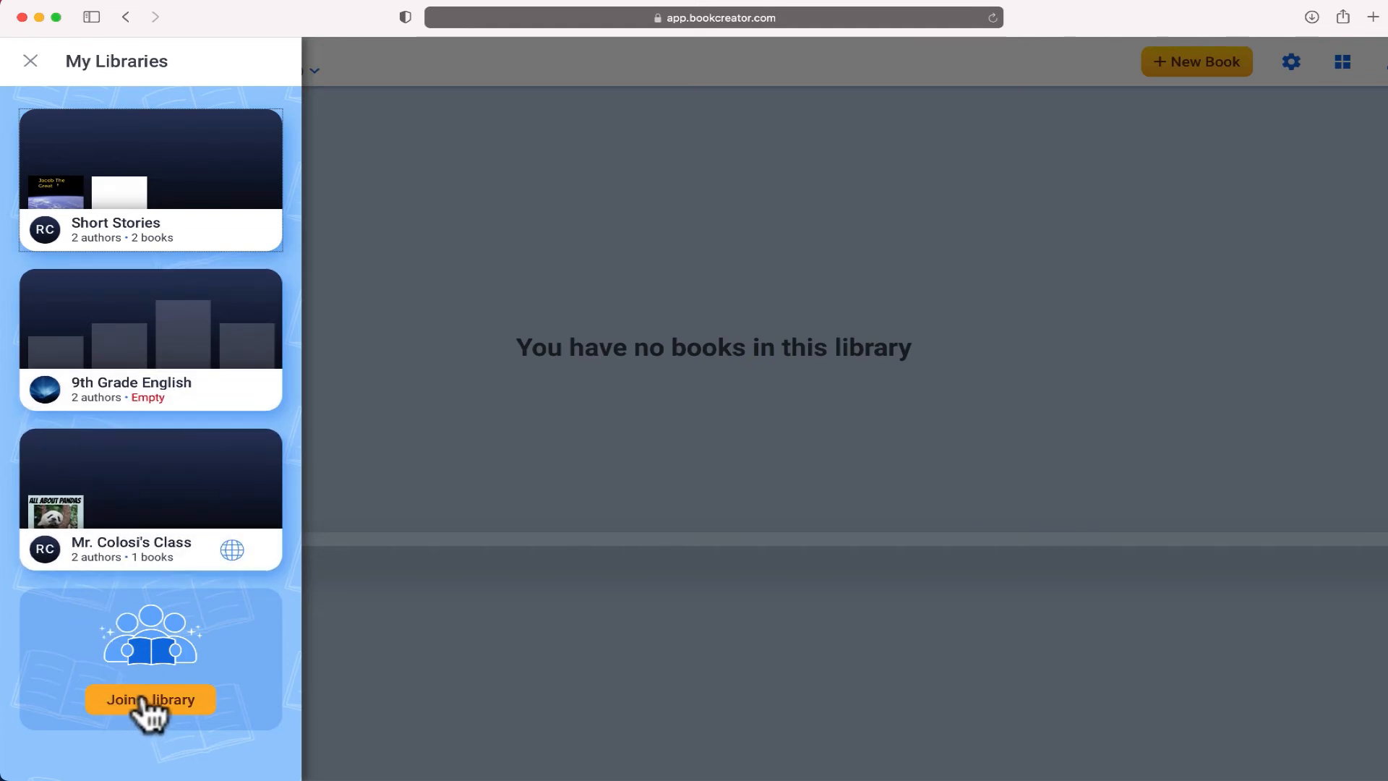
pyautogui.moveTo(155, 711)
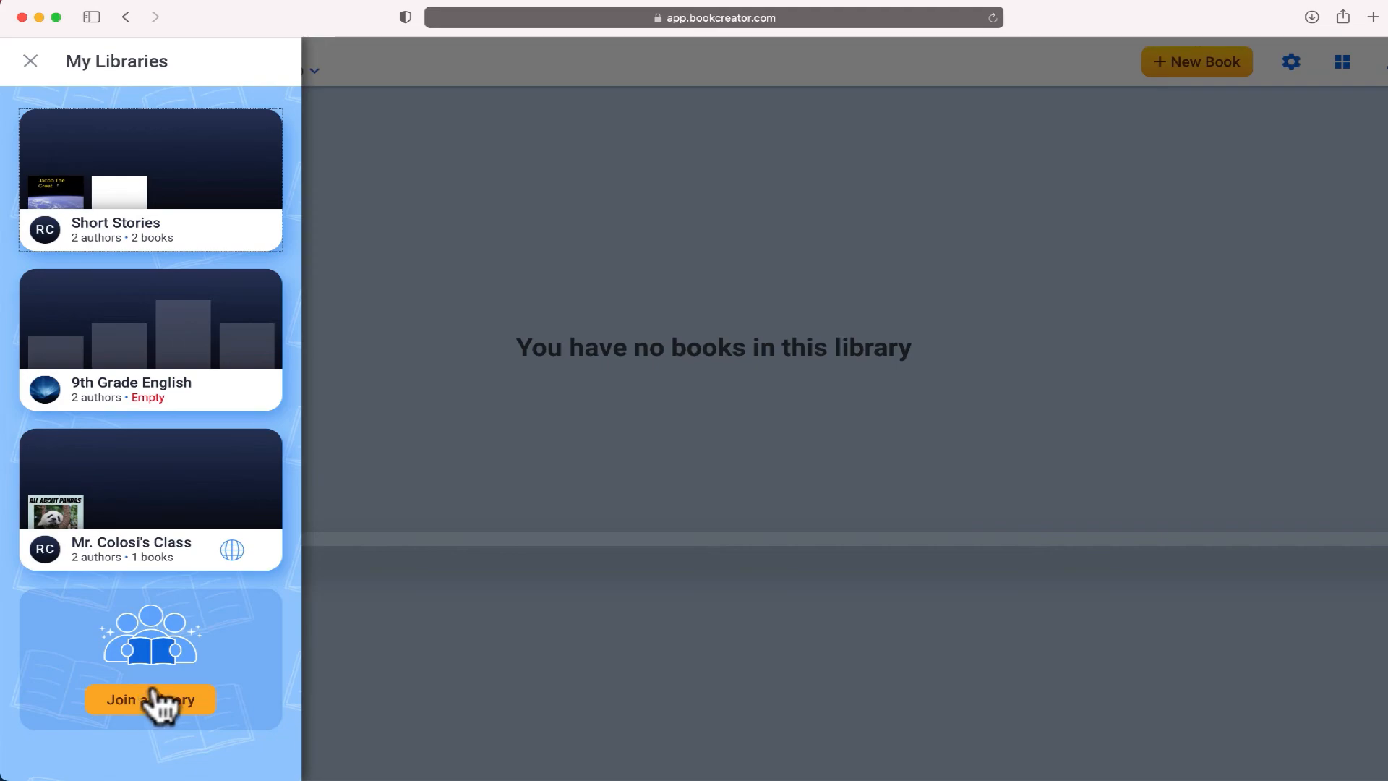
pyautogui.click(150, 699)
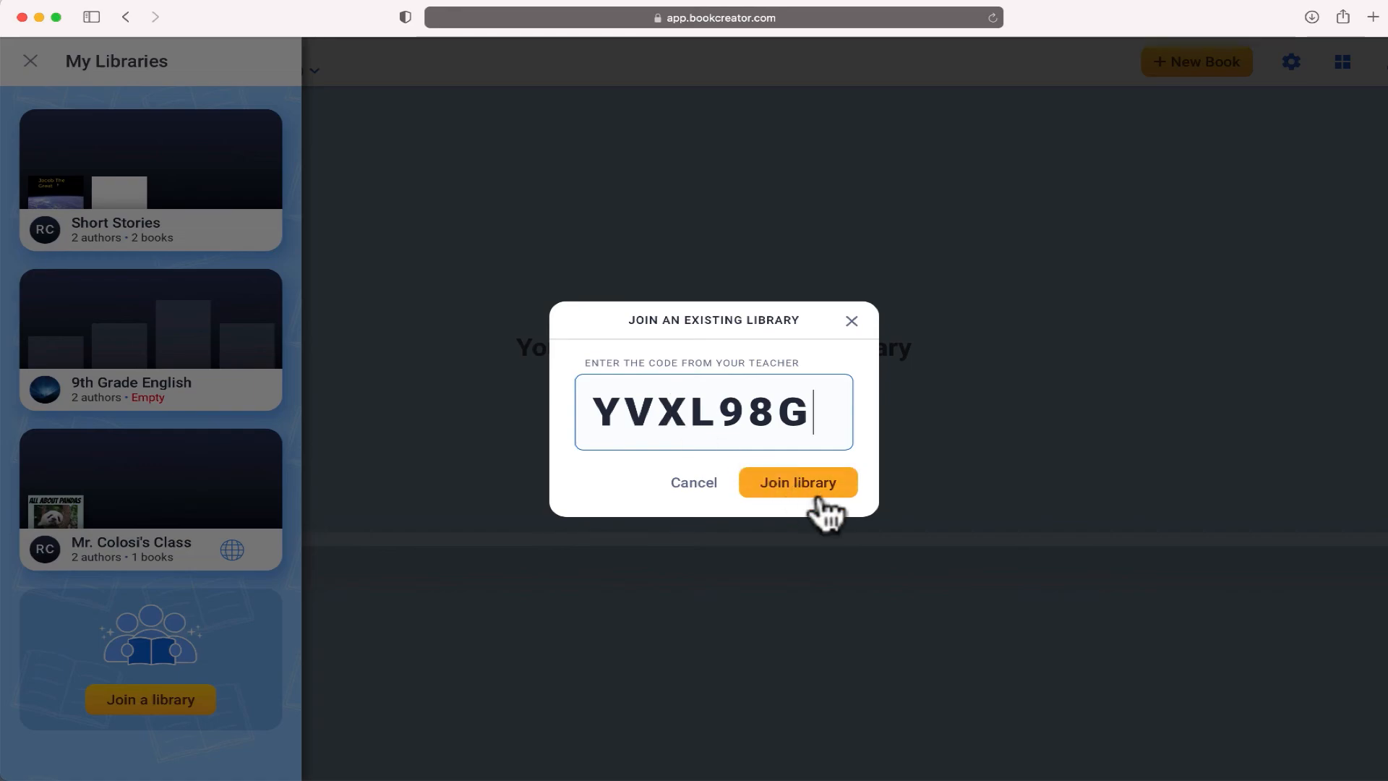
pyautogui.click(795, 481)
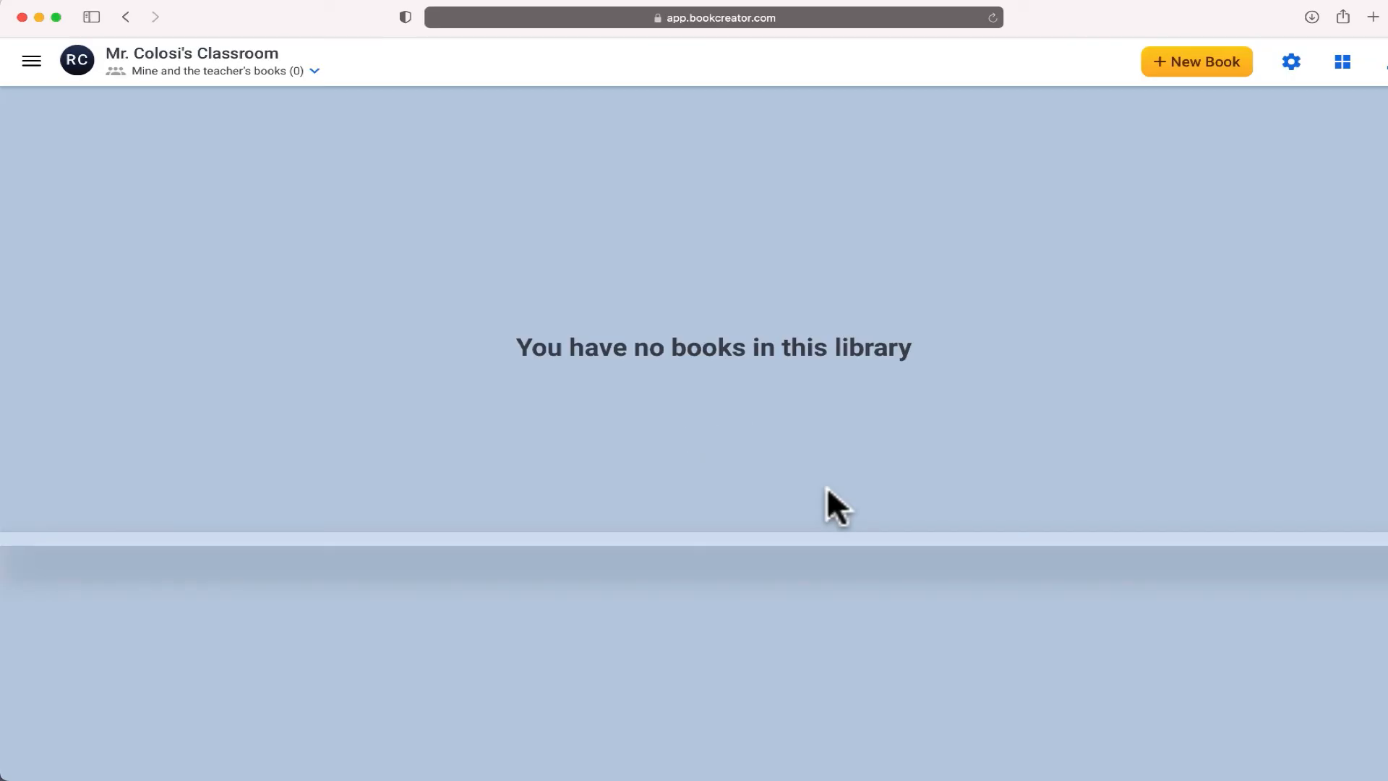
pyautogui.moveTo(536, 341)
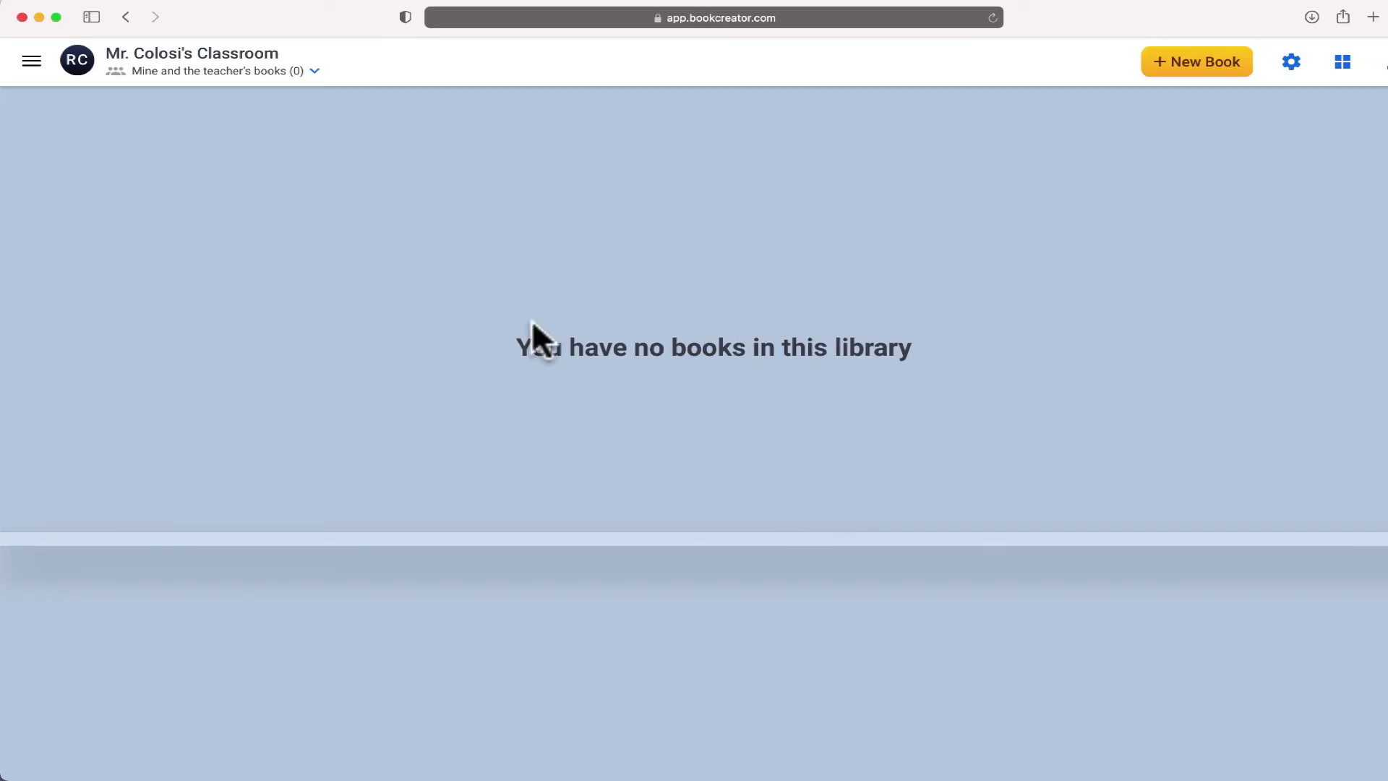